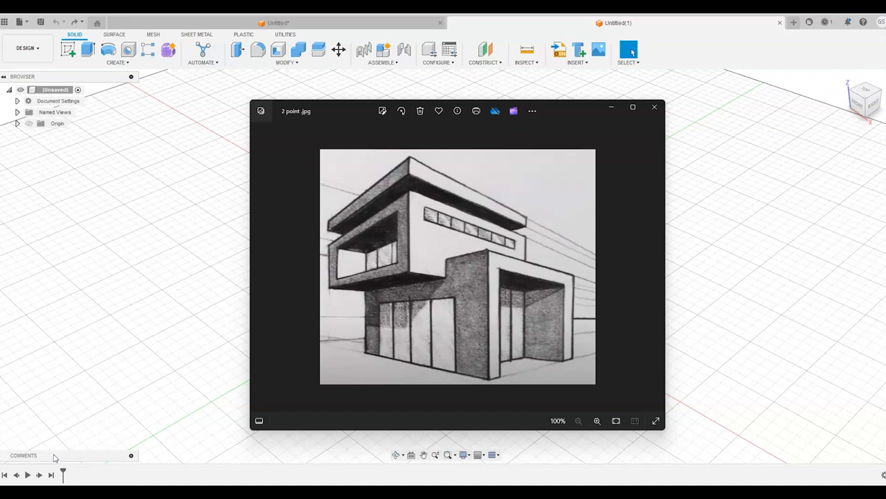
{"action": "mouse_move", "coordinate": [653, 108]}
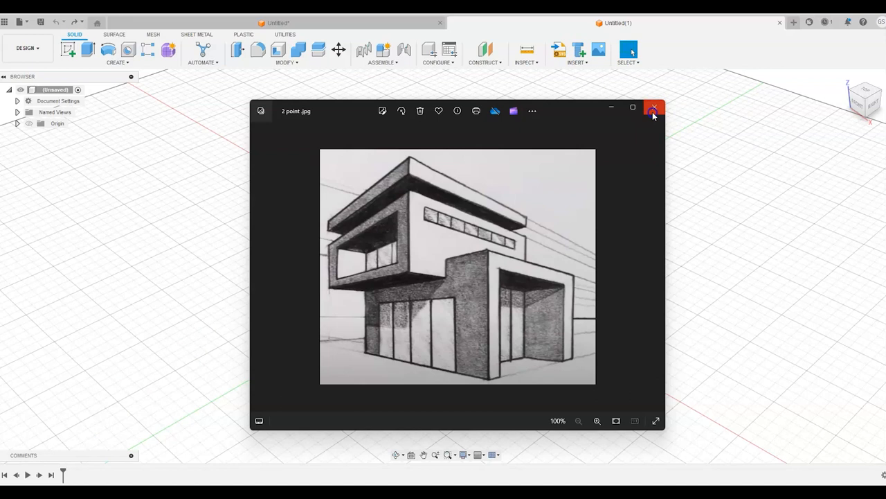
Step: Extrude the sketched rectangle 120 mm as the building's main block
{"action": "left_click", "coordinate": [654, 108]}
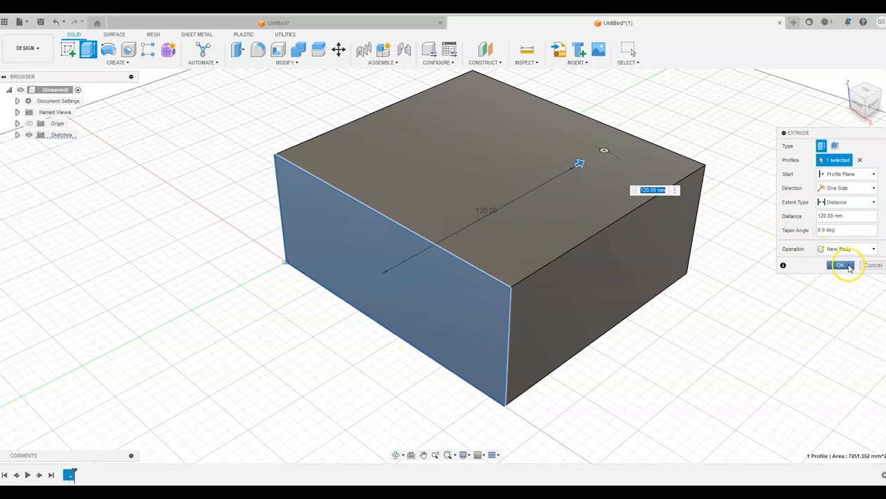
{"action": "left_click", "coordinate": [840, 266]}
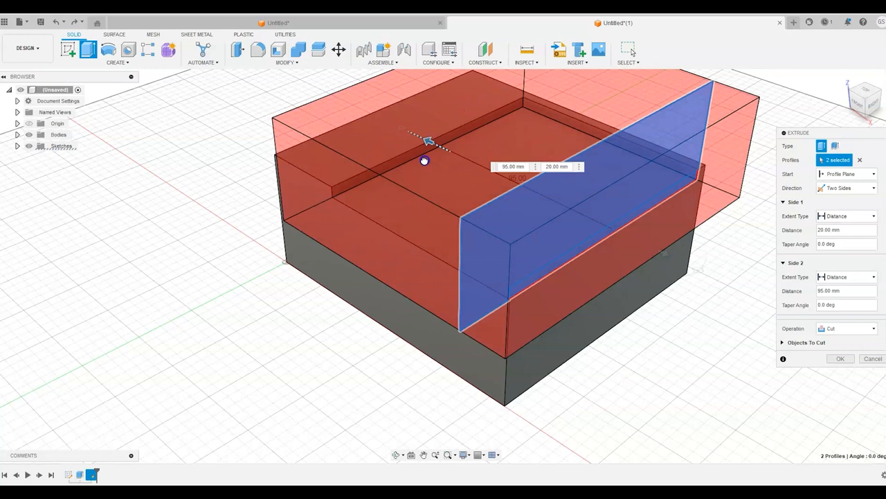
Step: Cut the upper part two-sided, then sketch four 24 mm front openings spaced 3 mm apart
{"action": "left_click", "coordinate": [839, 357]}
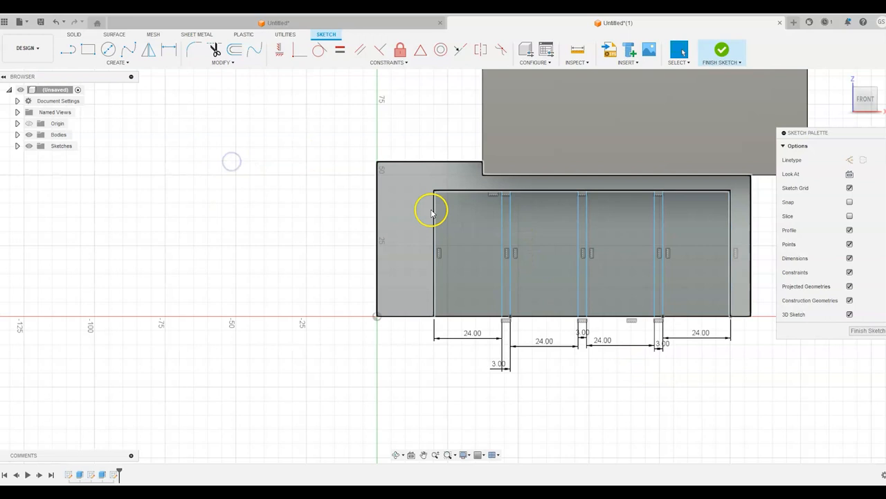
{"action": "left_click", "coordinate": [721, 50]}
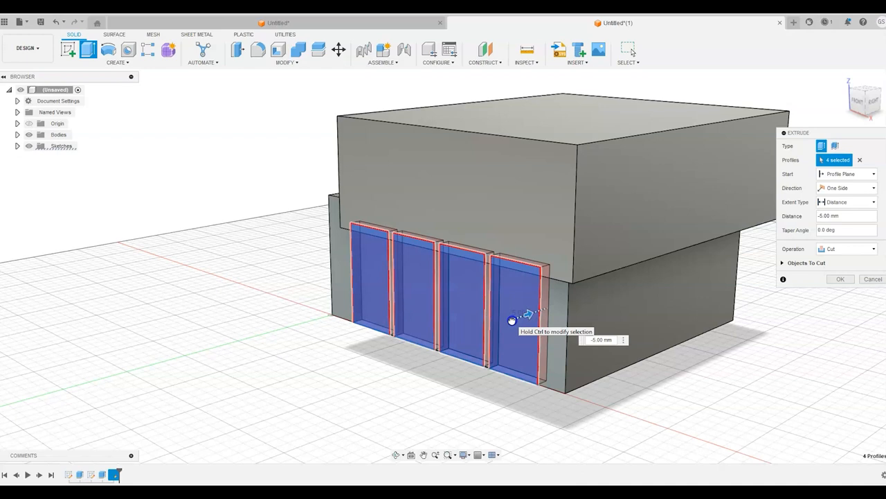
Step: Recess the four openings into the lower storey's front as a cut
{"action": "left_click", "coordinate": [839, 279]}
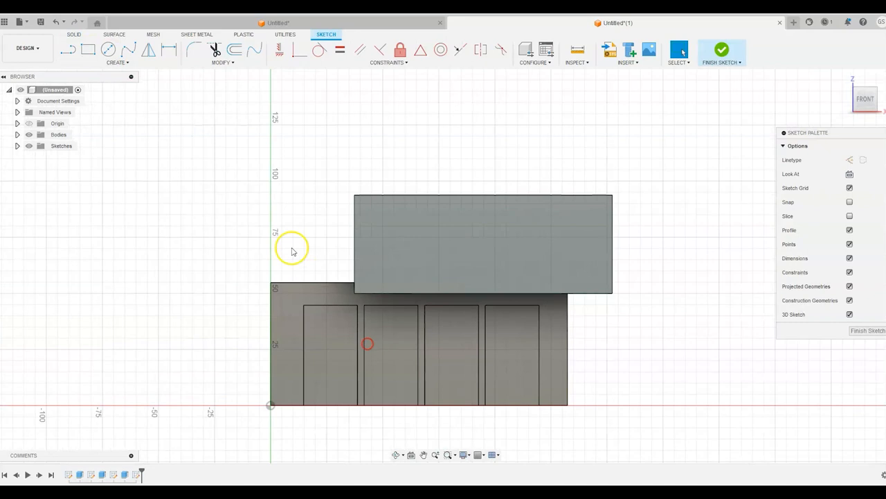
Step: Offset an inset outline inside the upper storey's front face
{"action": "left_click", "coordinate": [482, 244]}
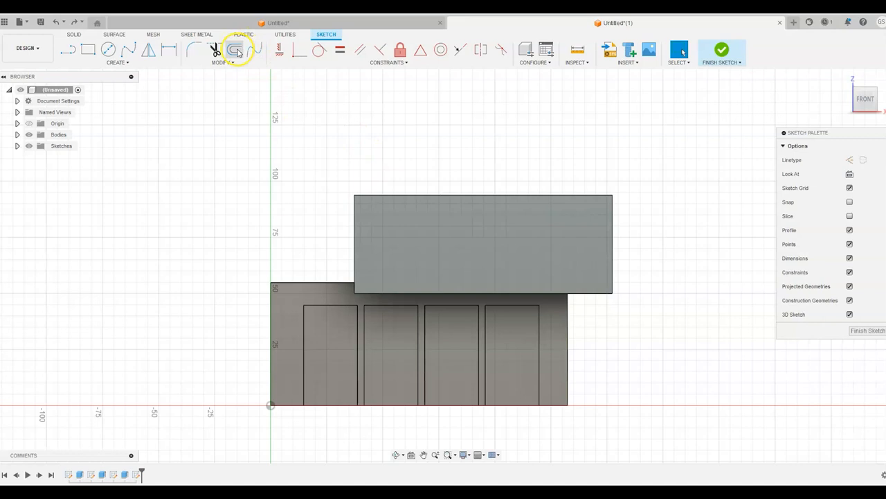
{"action": "left_click", "coordinate": [238, 49]}
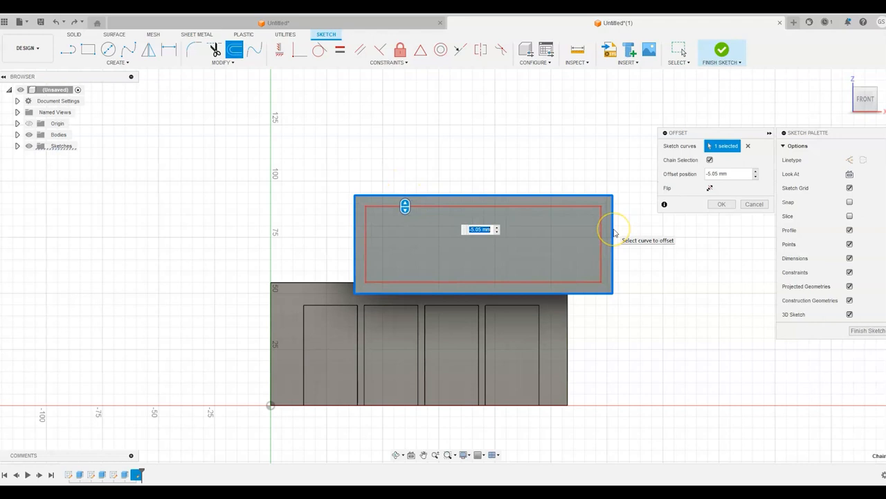
{"action": "left_click", "coordinate": [721, 204]}
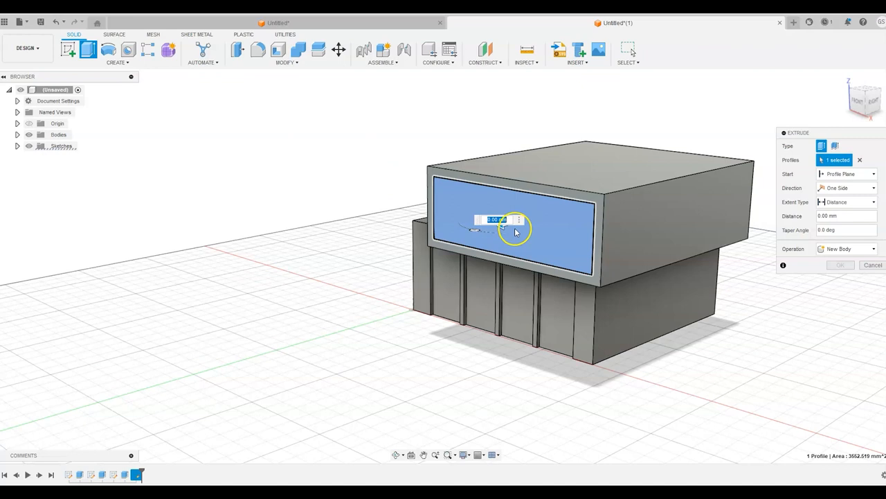
Step: Hollow the upper storey's front about 24 mm deep as a cut
{"action": "left_click_drag", "start_coordinate": [499, 229], "coordinate": [585, 298]}
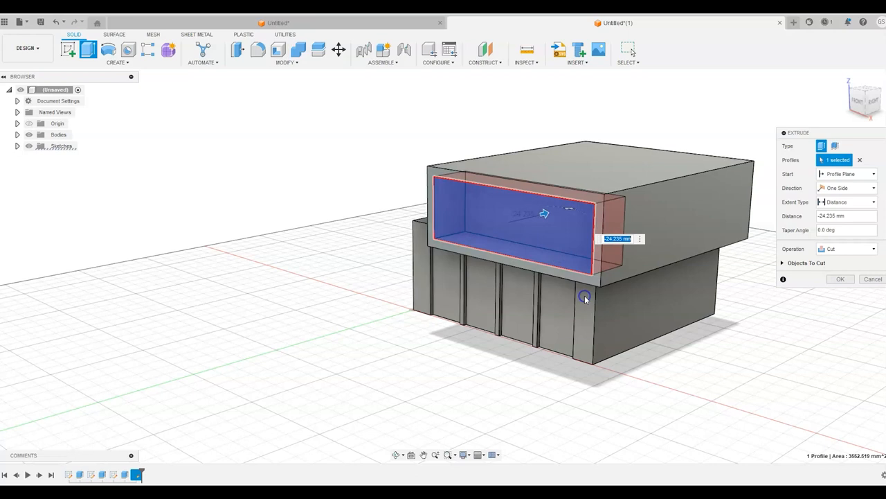
{"action": "left_click", "coordinate": [839, 279]}
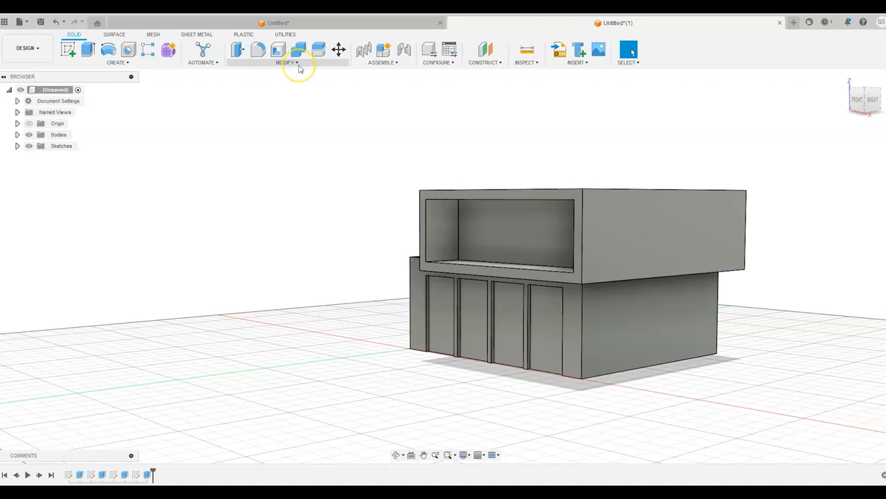
{"action": "left_click", "coordinate": [286, 62]}
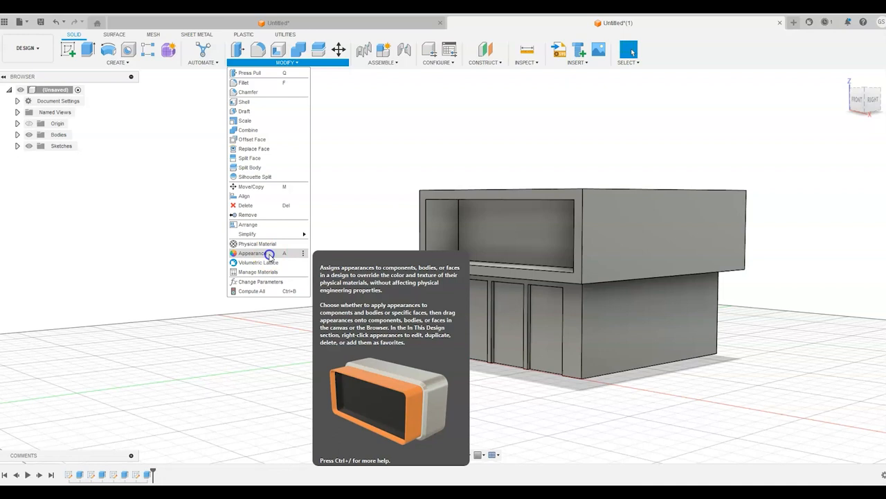
Step: Apply concrete to the body, glass to the openings and wood to the recess floor, keeping face appearances
{"action": "left_click", "coordinate": [251, 252]}
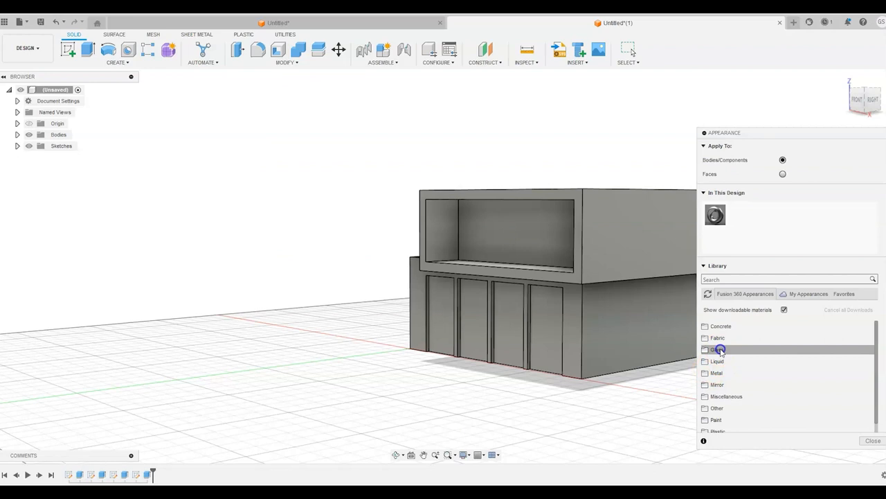
{"action": "left_click", "coordinate": [718, 349]}
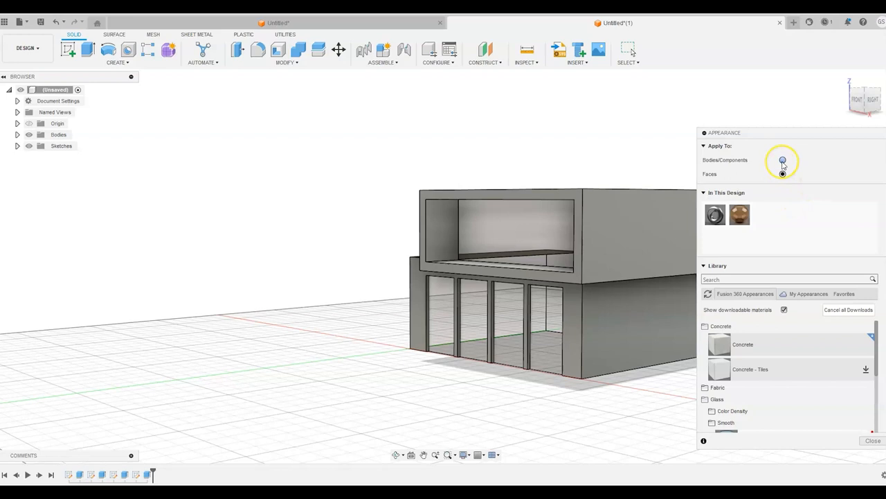
{"action": "left_click", "coordinate": [782, 161]}
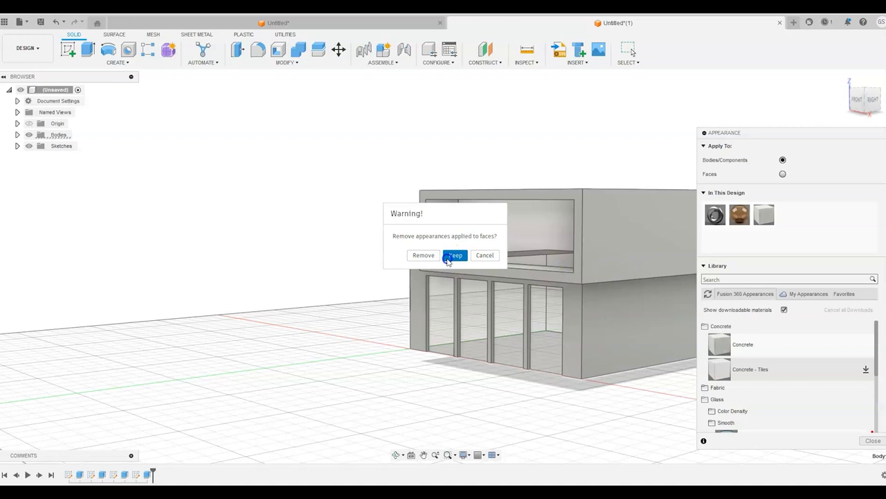
{"action": "left_click", "coordinate": [455, 255]}
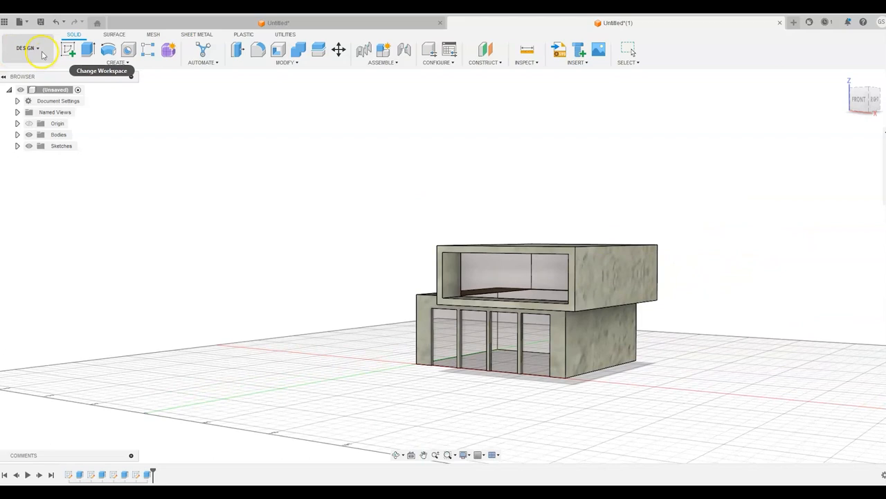
Step: Switch to the Render workspace and browse the environment library toward Field
{"action": "left_click", "coordinate": [27, 47]}
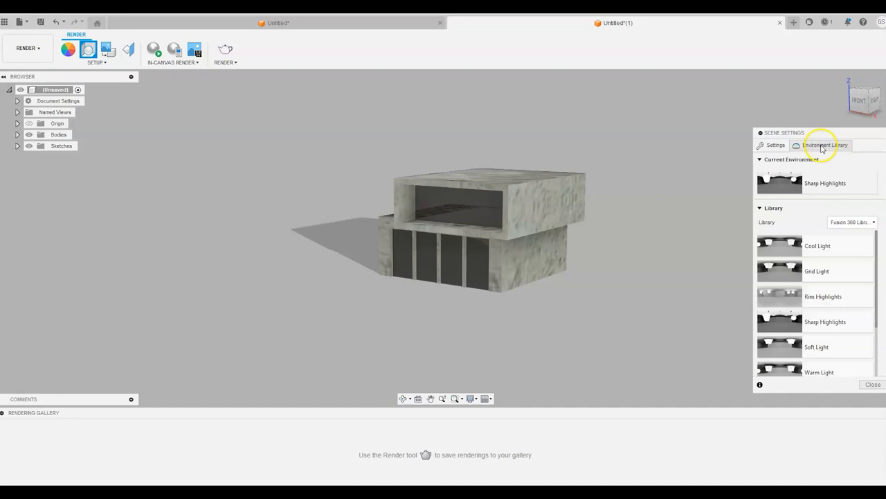
{"action": "left_click", "coordinate": [826, 145]}
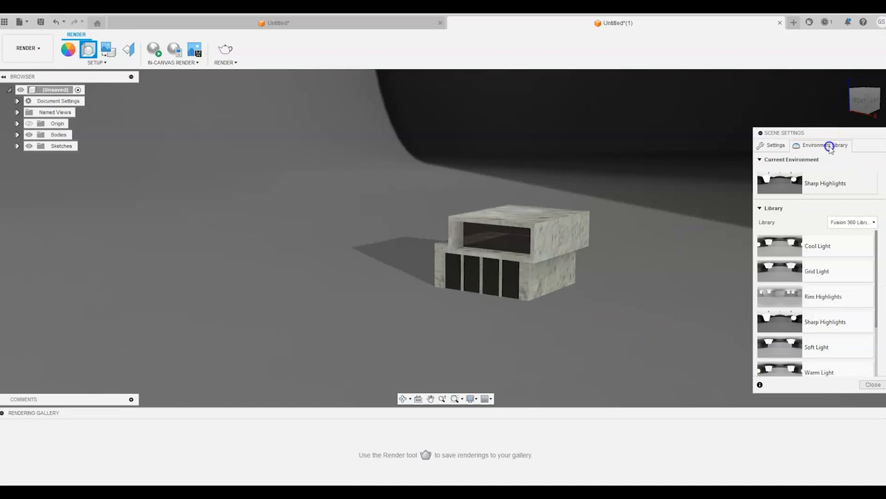
{"action": "scroll", "scroll_direction": "down", "scroll_amount": 3}
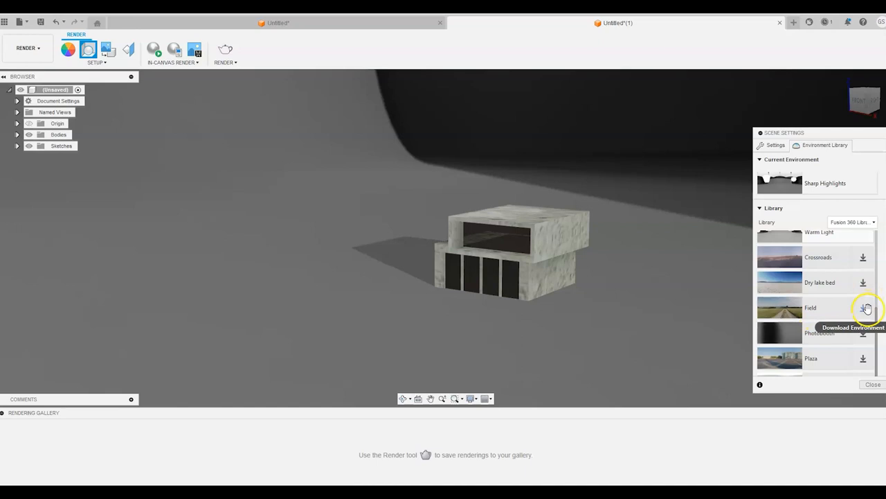
{"action": "mouse_move", "coordinate": [790, 311]}
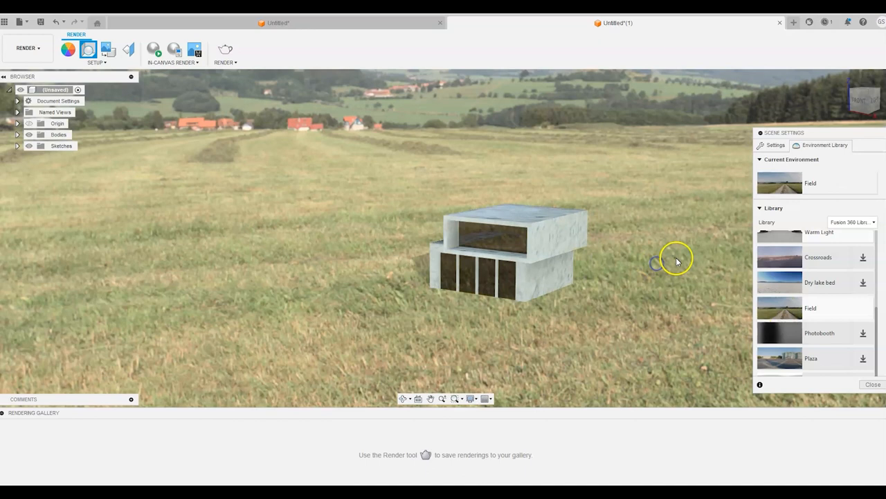
Step: Reframe the building and enable camera depth of field, adjusting blur and focal length
{"action": "left_click_drag", "start_coordinate": [672, 260], "coordinate": [579, 266]}
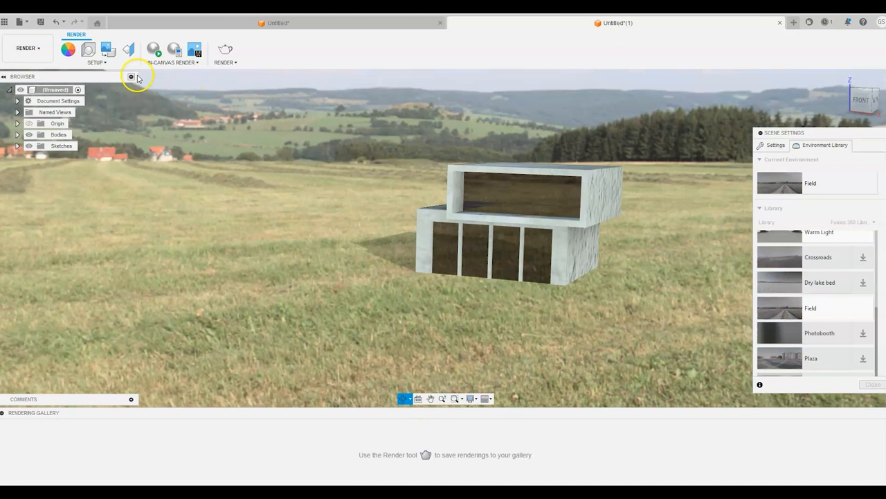
{"action": "left_click", "coordinate": [771, 146]}
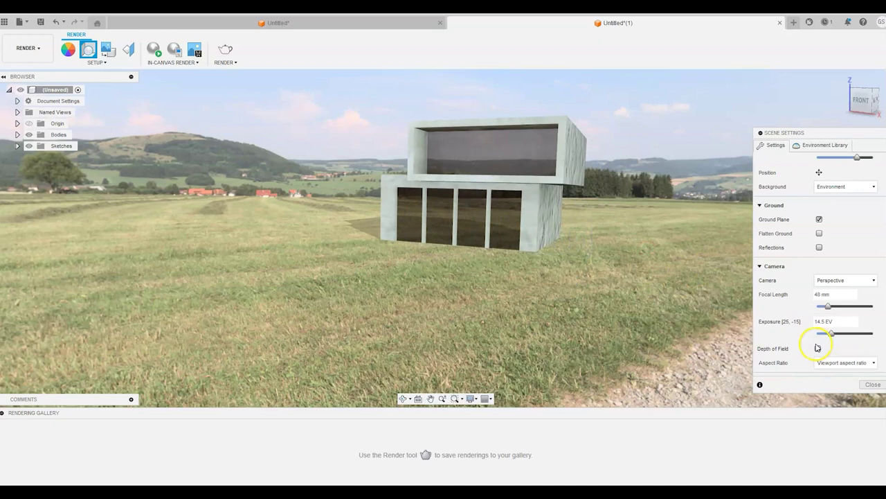
{"action": "left_click", "coordinate": [820, 349]}
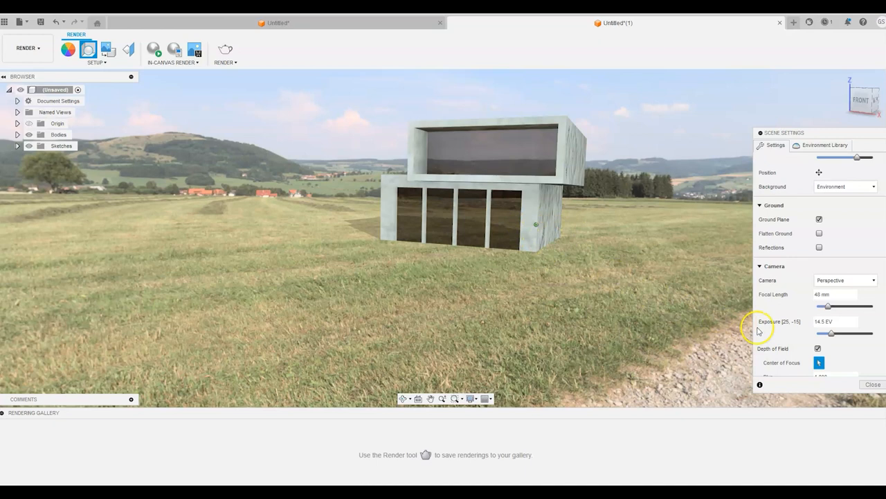
{"action": "scroll", "scroll_direction": "down", "scroll_amount": 3}
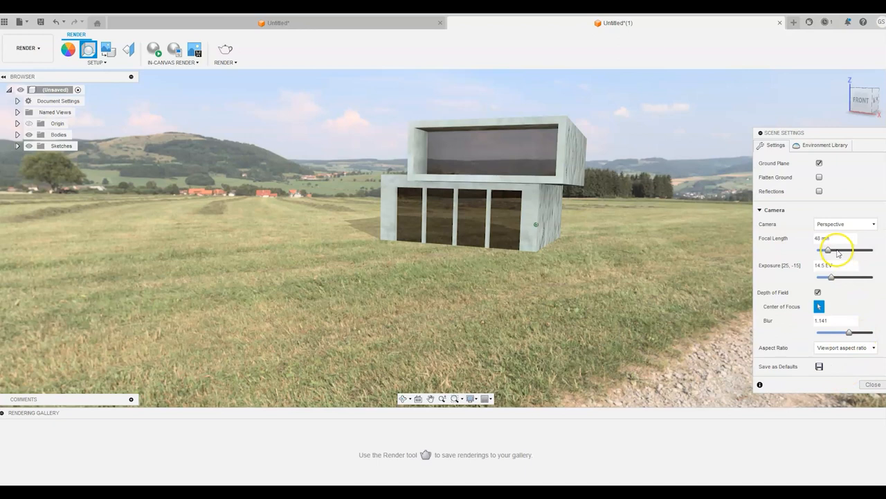
{"action": "left_click_drag", "start_coordinate": [828, 249], "coordinate": [806, 249]}
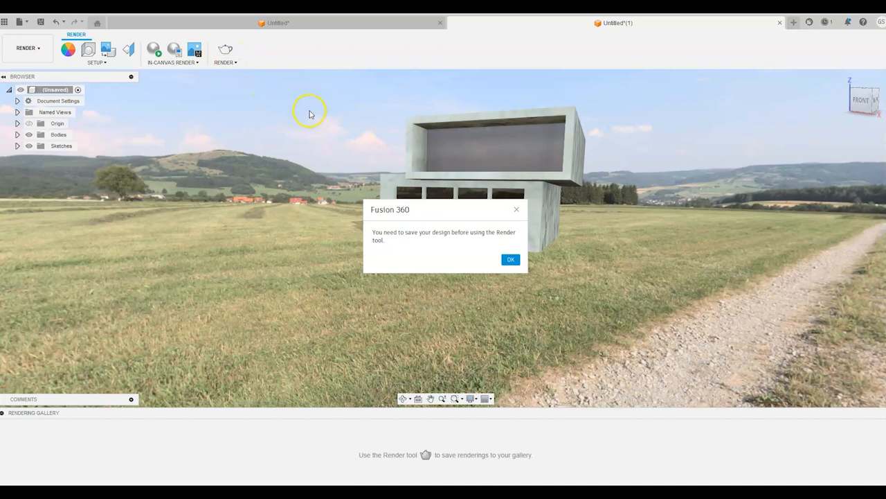
Step: Save the design as render test 2 and choose the Local Renderer
{"action": "left_click", "coordinate": [510, 259]}
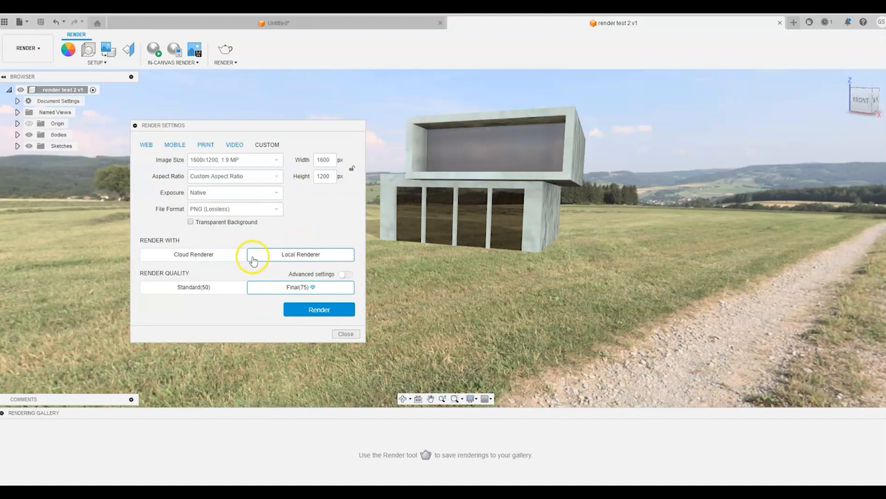
{"action": "left_click", "coordinate": [319, 309]}
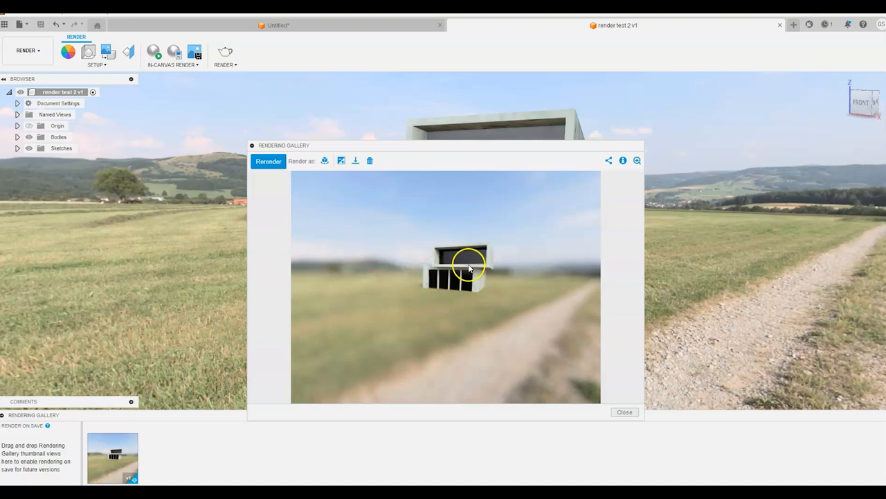
{"action": "mouse_move", "coordinate": [546, 147]}
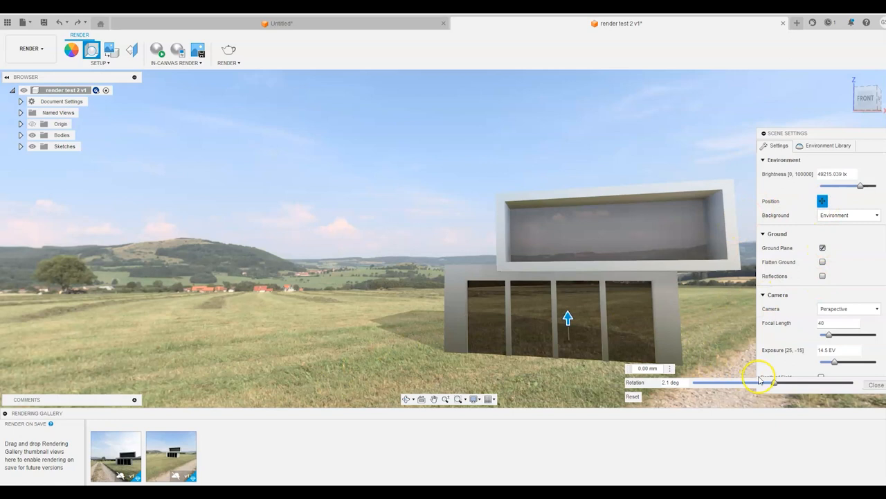
Step: Rotate the field so the gravel path leads in and set focal length to 37 mm
{"action": "left_click_drag", "start_coordinate": [760, 382], "coordinate": [742, 382]}
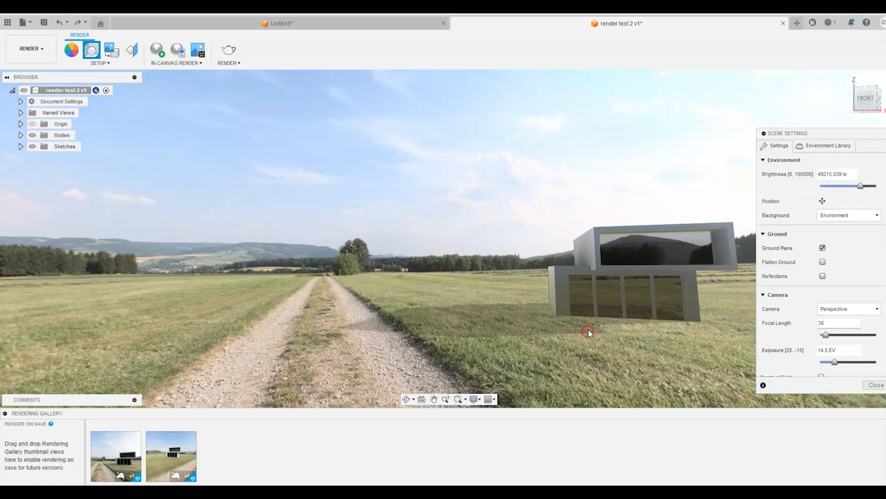
{"action": "left_click_drag", "start_coordinate": [587, 331], "coordinate": [571, 297]}
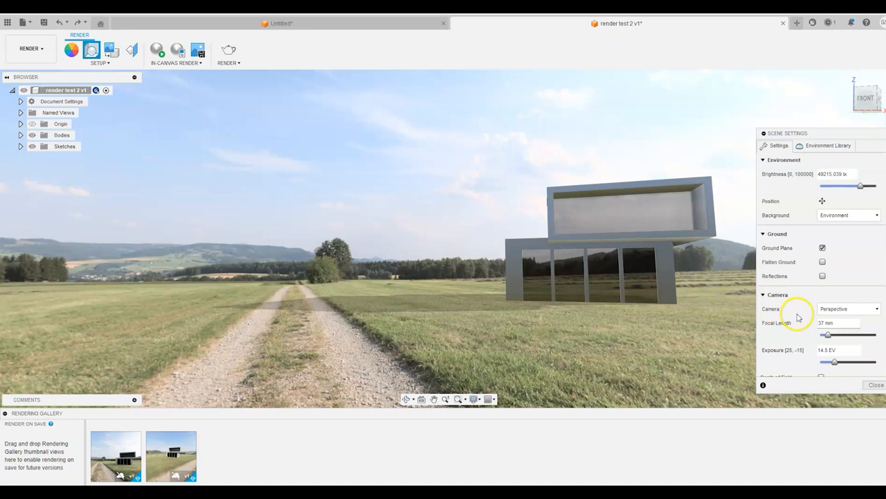
{"action": "left_click", "coordinate": [762, 159]}
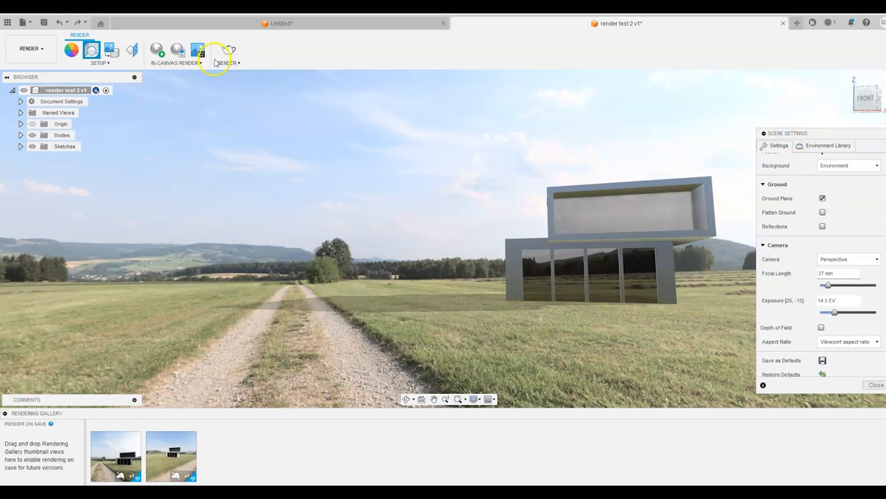
Step: Start a local 16:9 widescreen JPEG render of the building in the field
{"action": "left_click", "coordinate": [226, 49]}
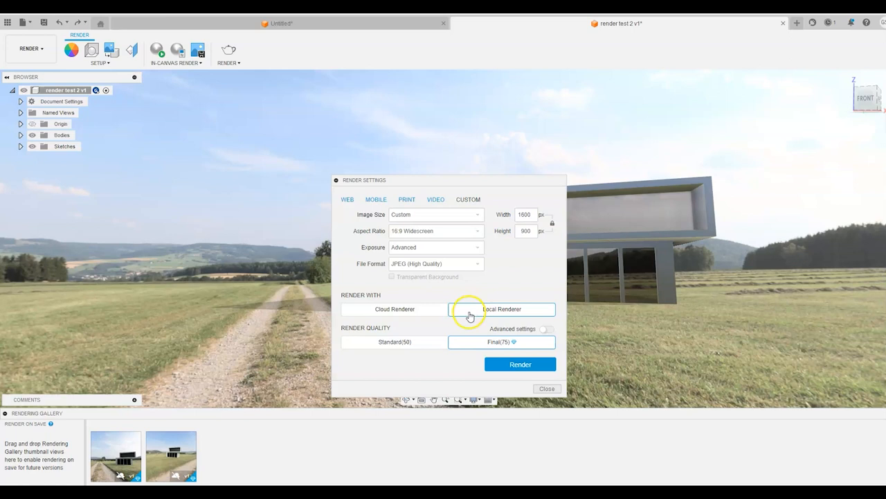
{"action": "left_click", "coordinate": [520, 363]}
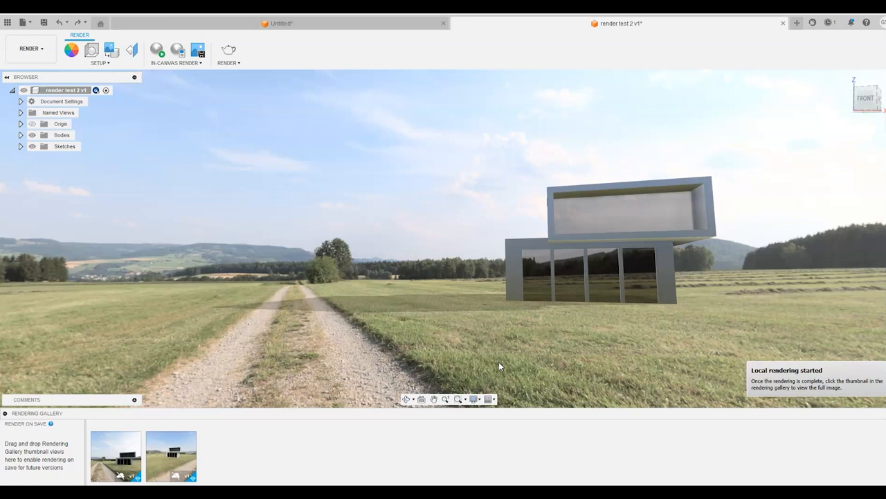